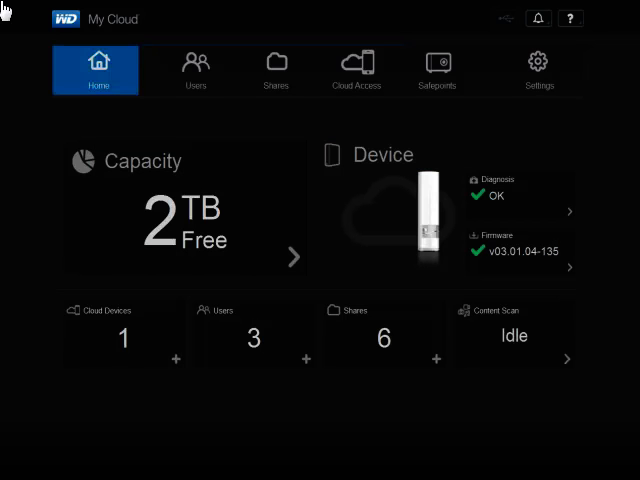
pyautogui.moveTo(442, 27)
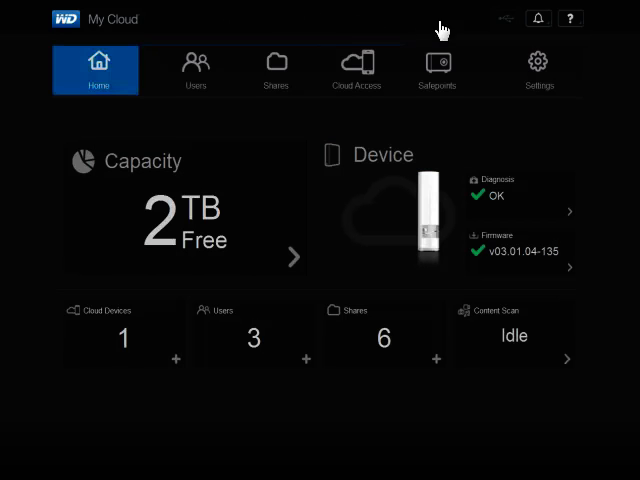
pyautogui.moveTo(563, 77)
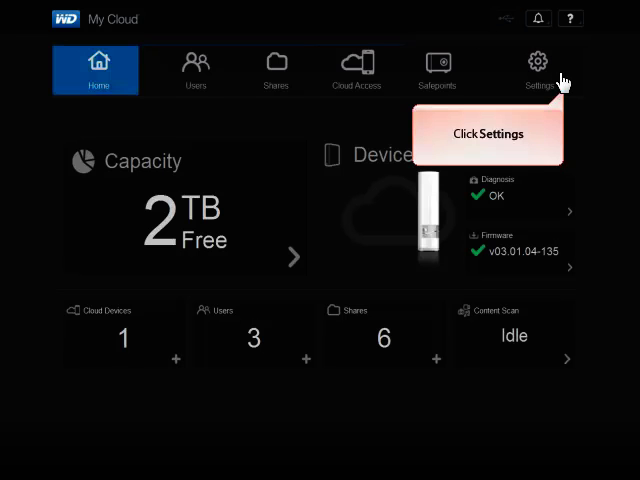
# - Run a System Only factory restore from Settings > Utilities and confirm it with OK
pyautogui.click(536, 70)
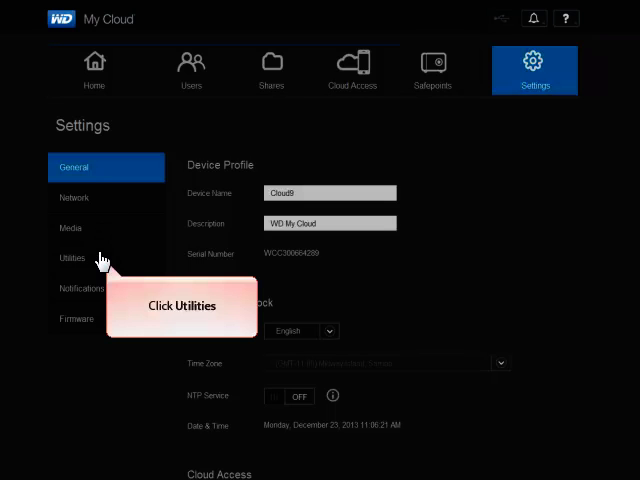
pyautogui.click(72, 257)
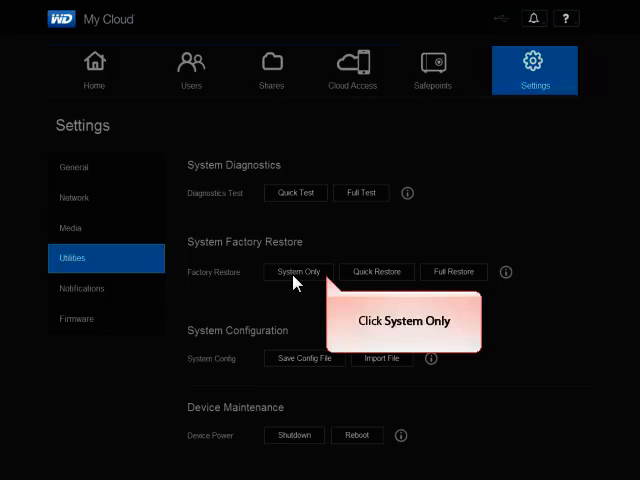
pyautogui.click(298, 271)
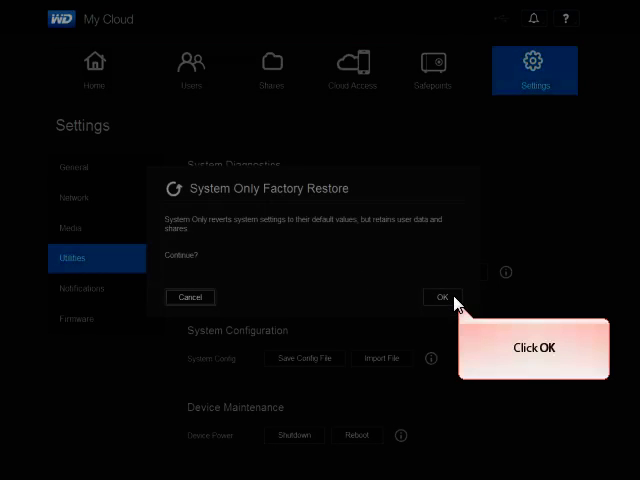
pyautogui.click(443, 297)
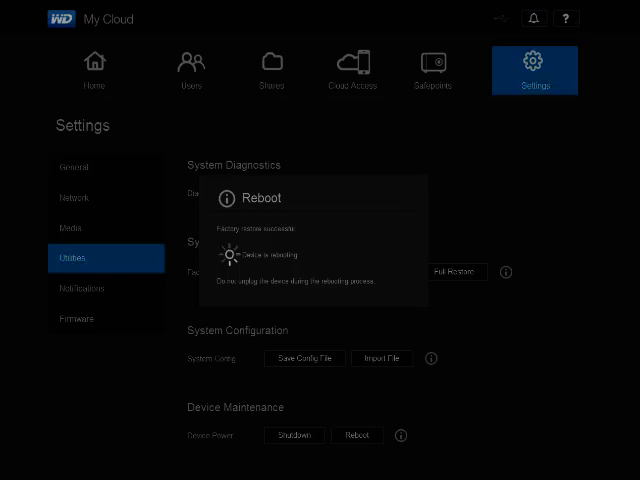
pyautogui.click(95, 70)
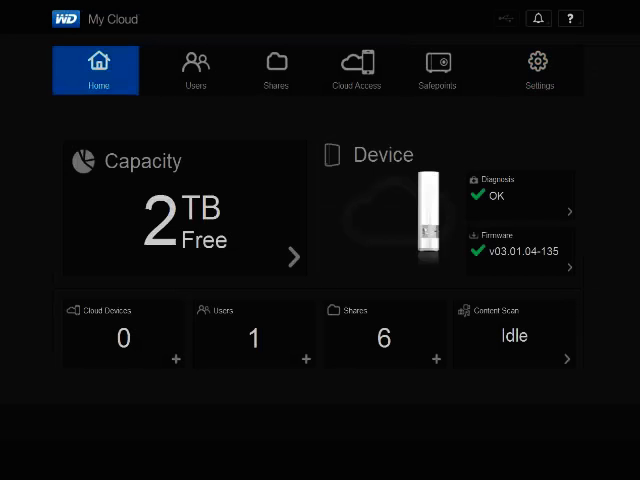